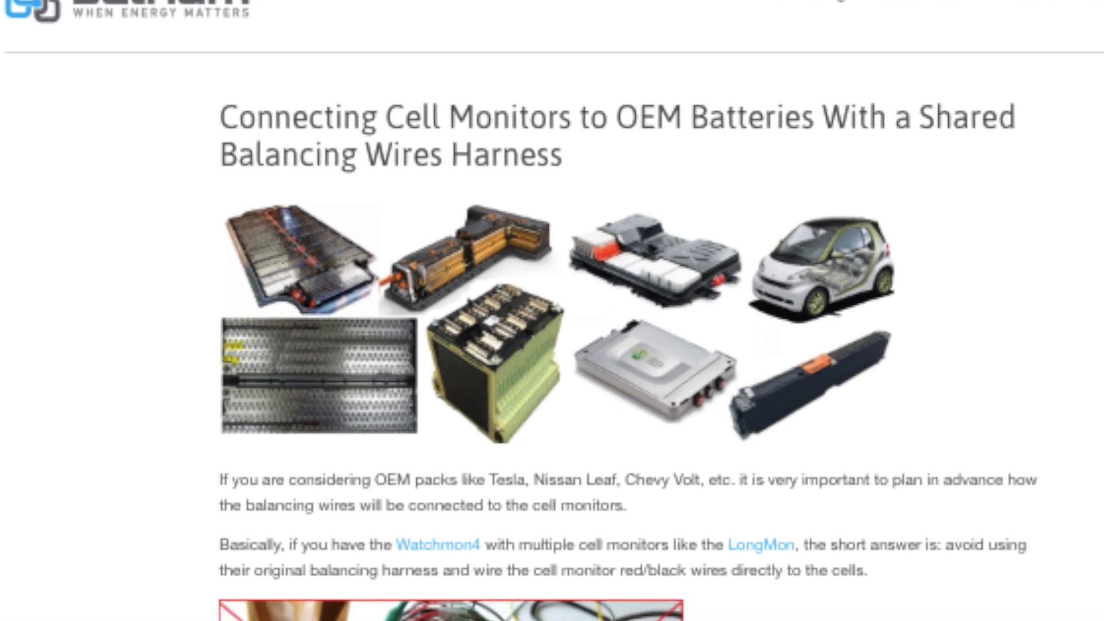
pyautogui.scroll(-3)
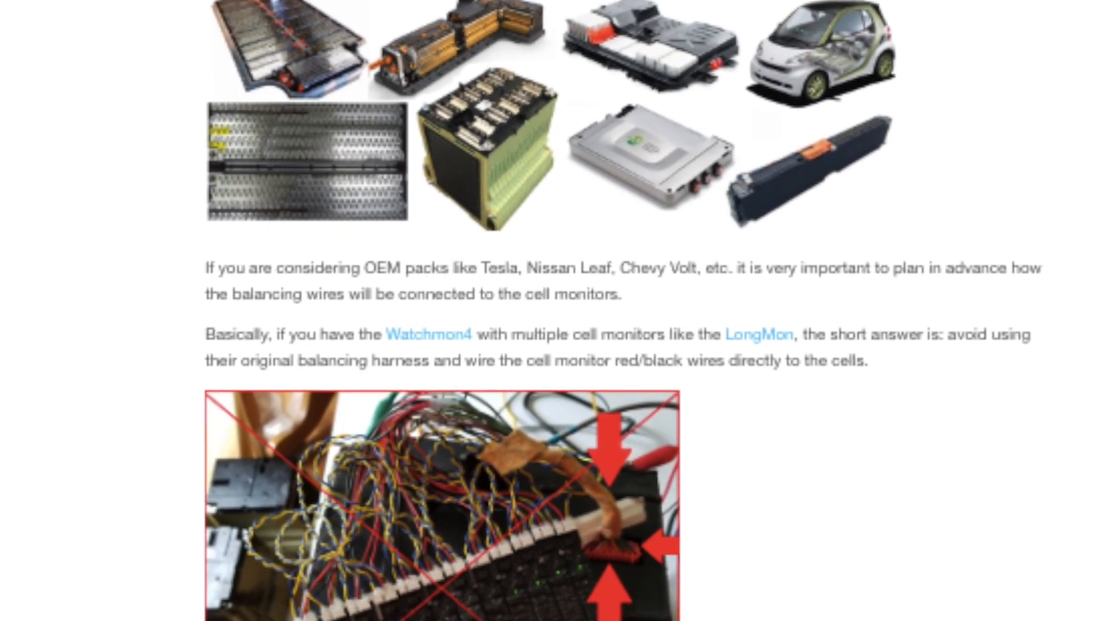
pyautogui.scroll(-3)
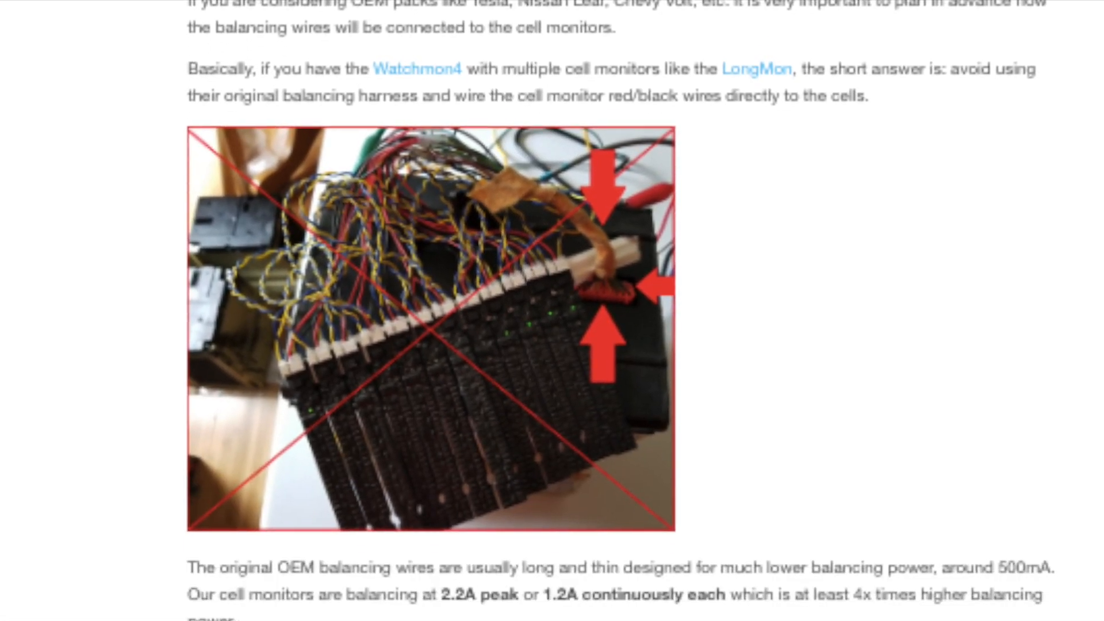